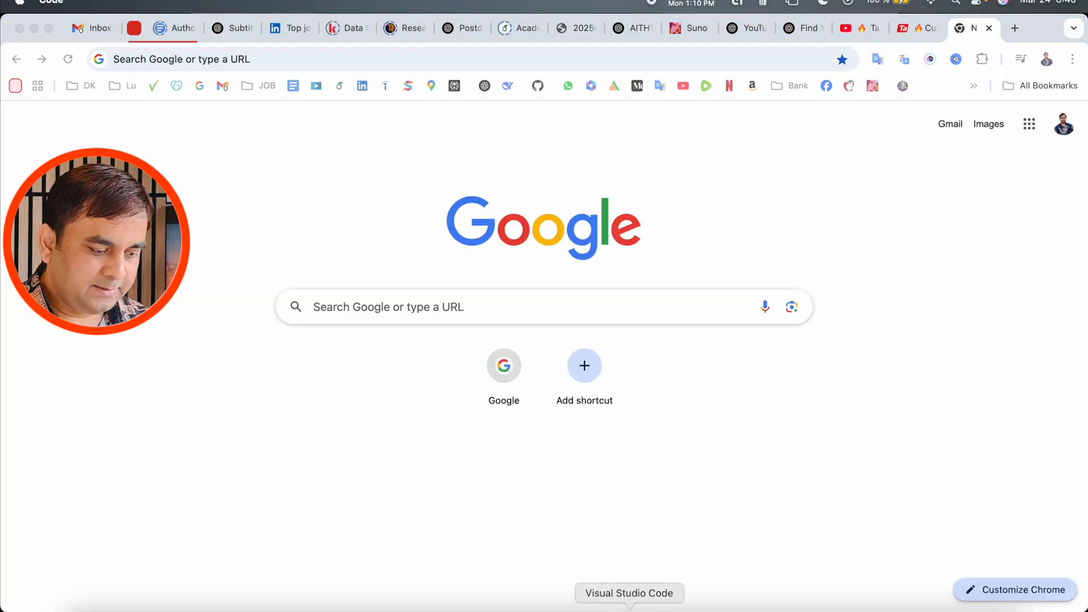
Step: Switch to VS Code and hide then re-show the Explorer sidebar
left_click(628, 593)
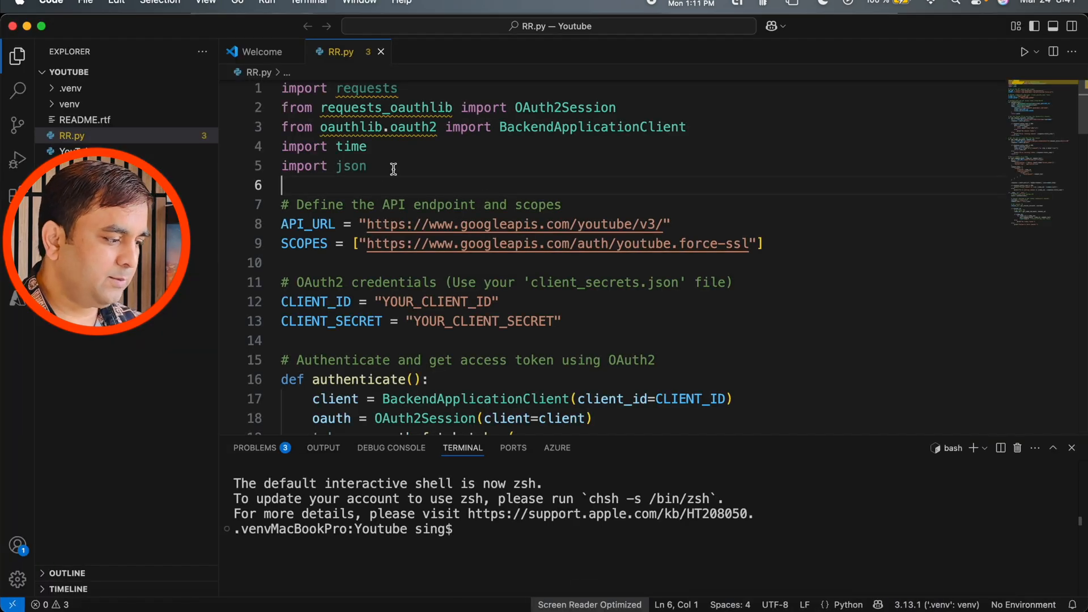
left_click(16, 56)
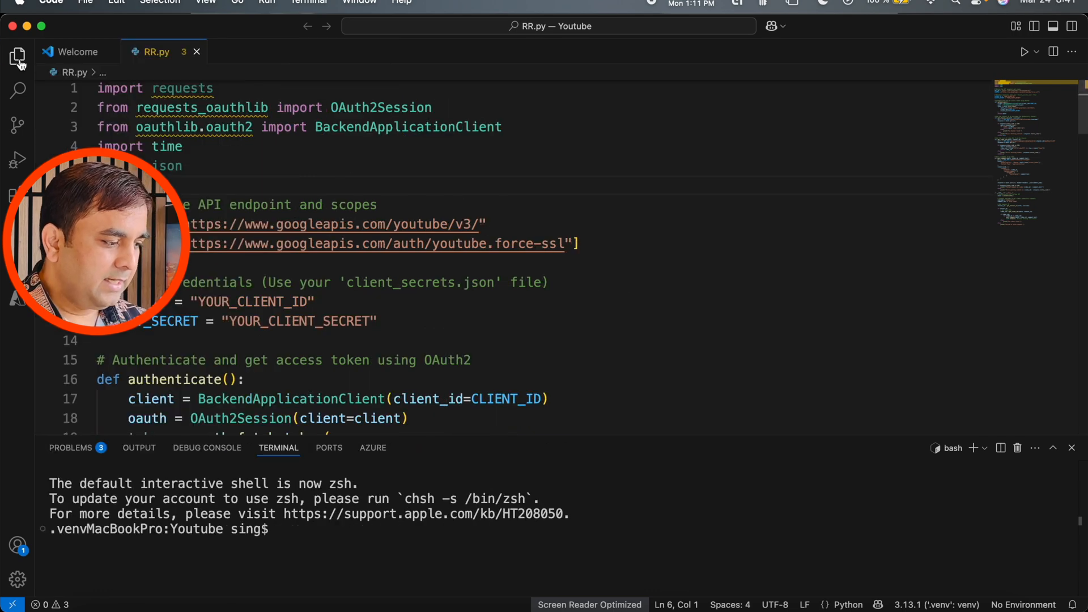
left_click(17, 57)
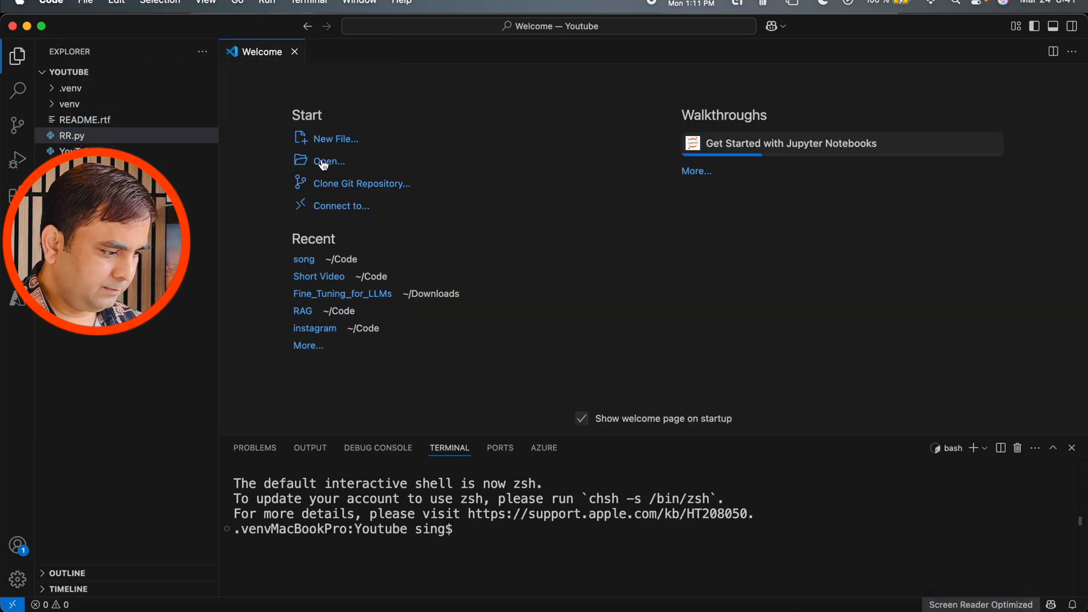
Step: Create a 'Research ROcks Demo' folder inside Code and open it as the workspace
left_click(328, 161)
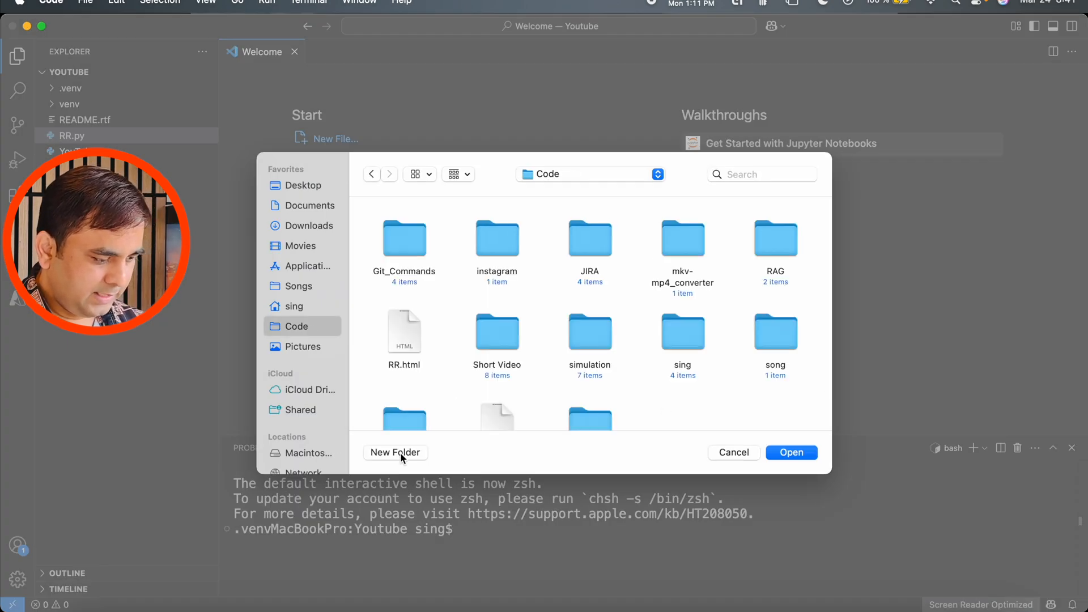
left_click(395, 453)
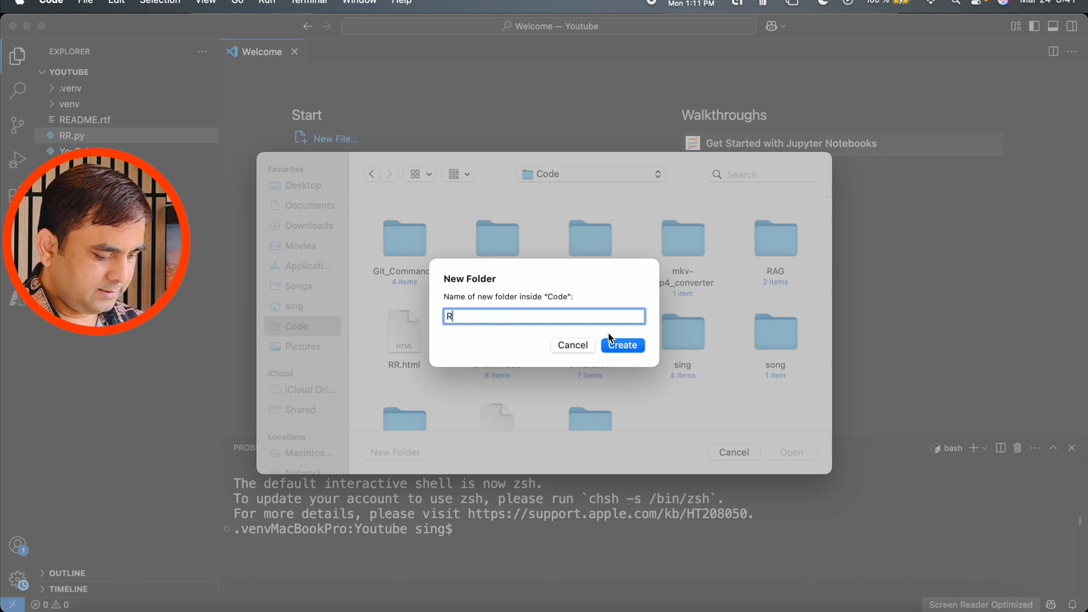
type("esearch ROcksw")
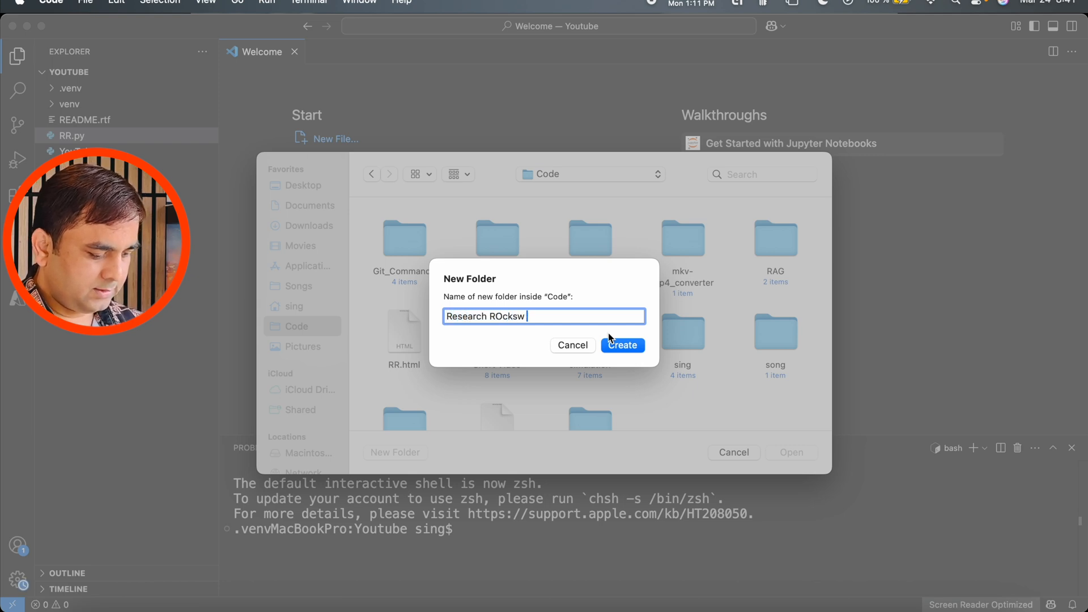
left_click(622, 345)
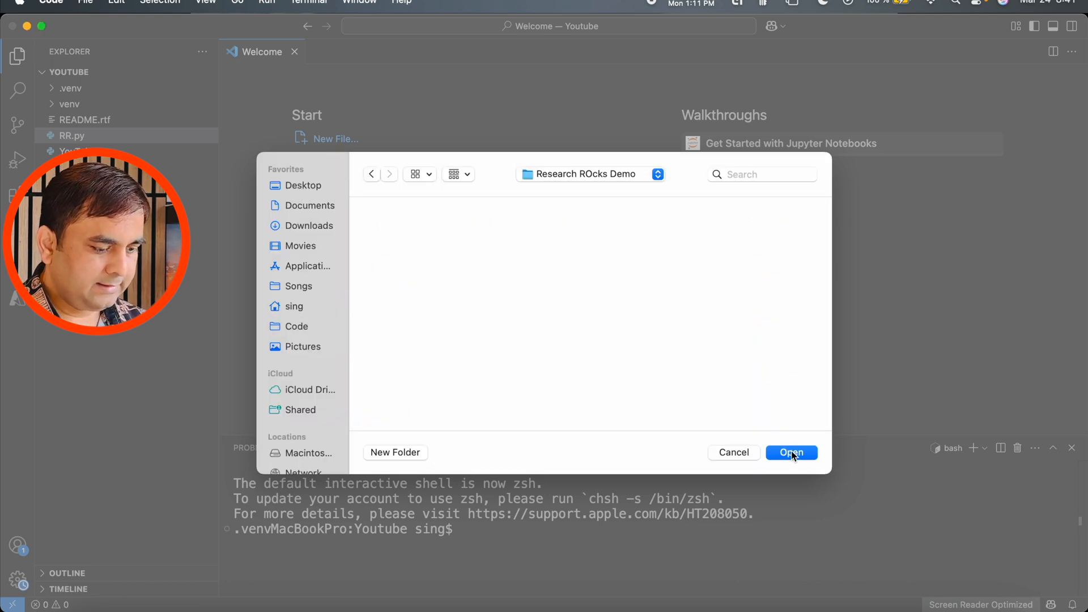
left_click(791, 453)
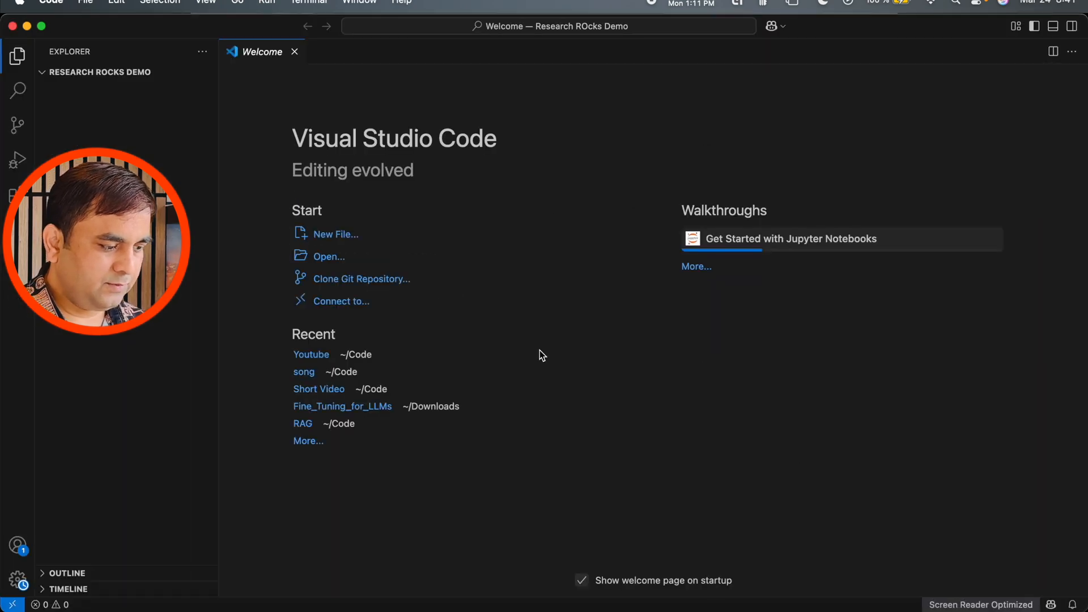
mouse_move(335, 234)
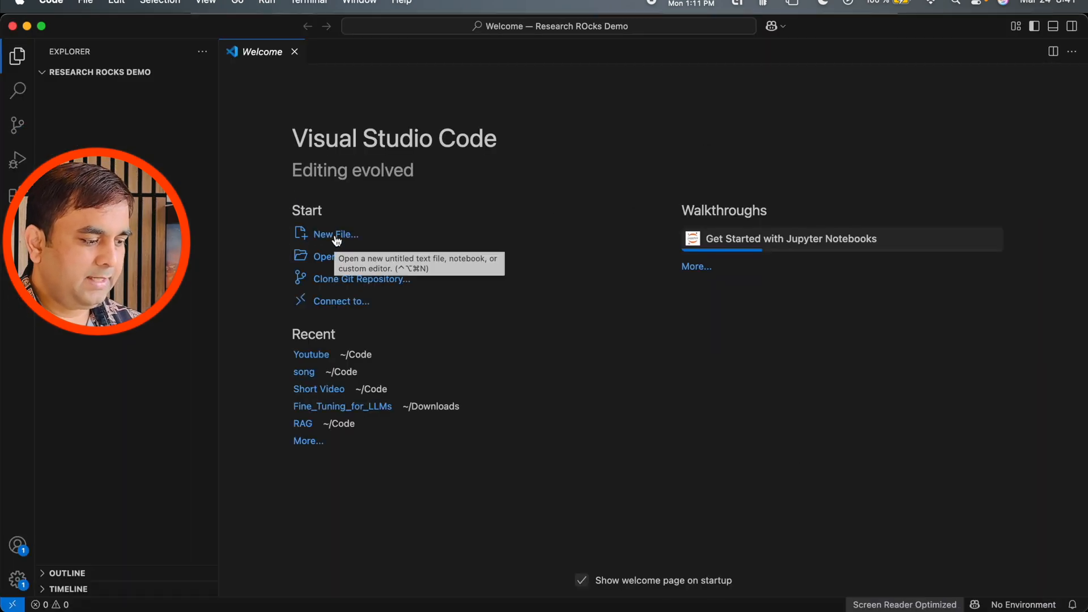
Step: Create a new Python file and save it as Demo_Video.py
left_click(334, 234)
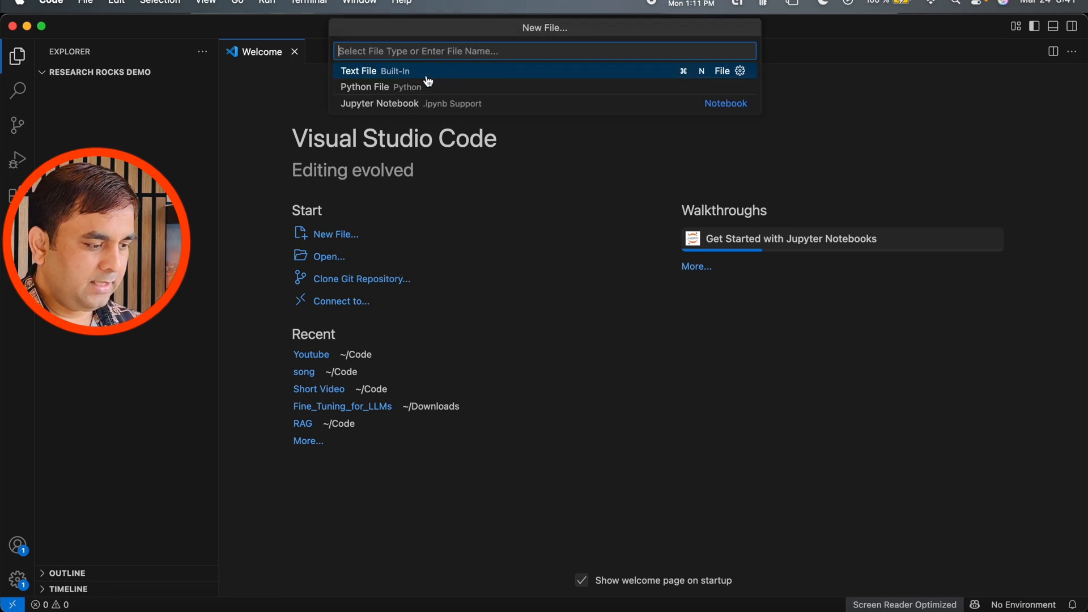
left_click(364, 86)
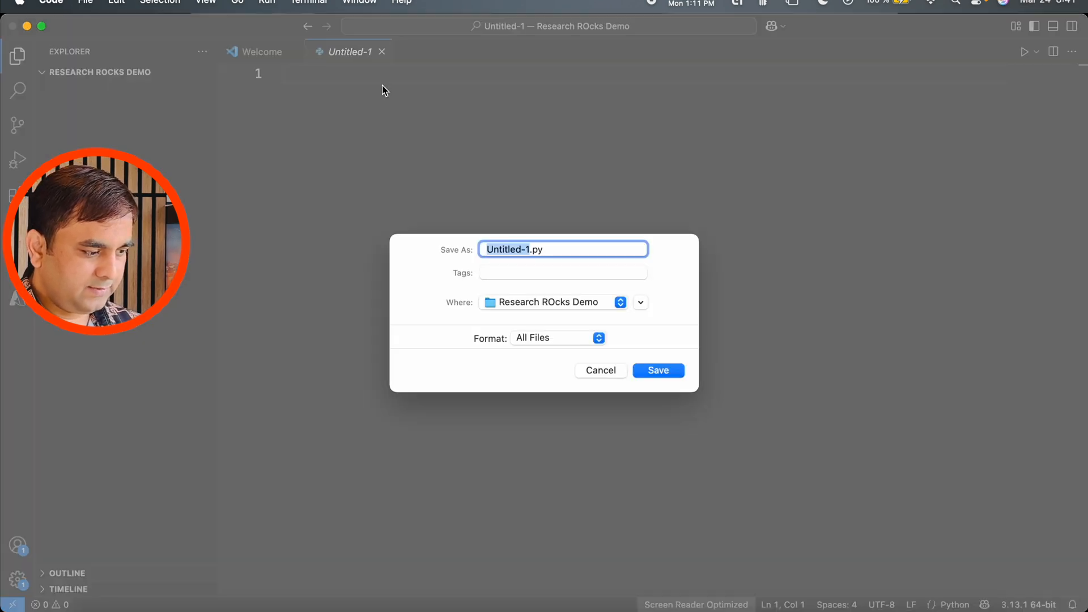
left_click(656, 370)
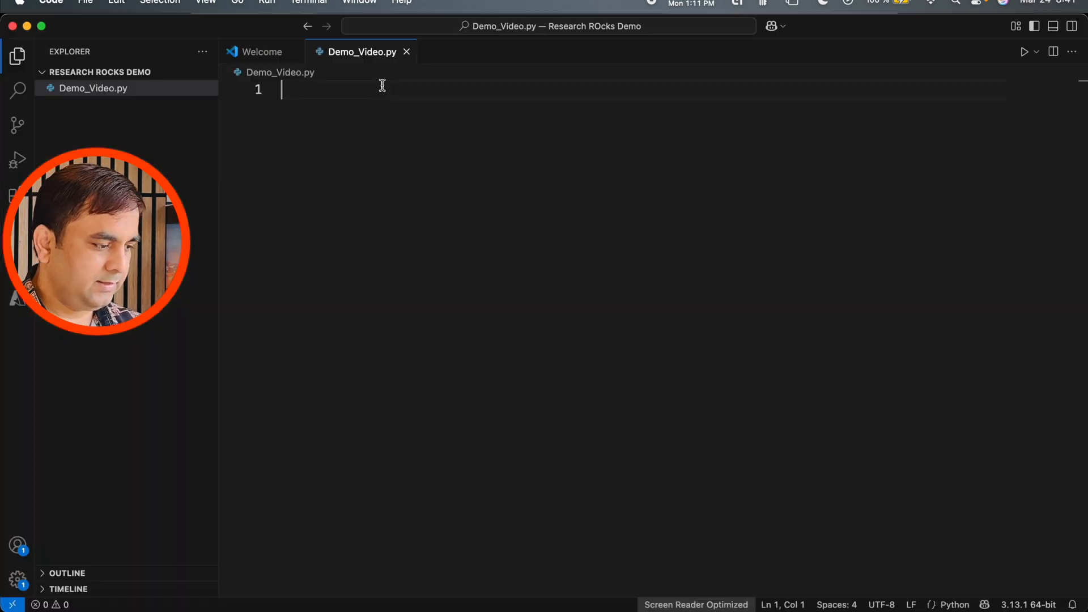
mouse_move(482, 442)
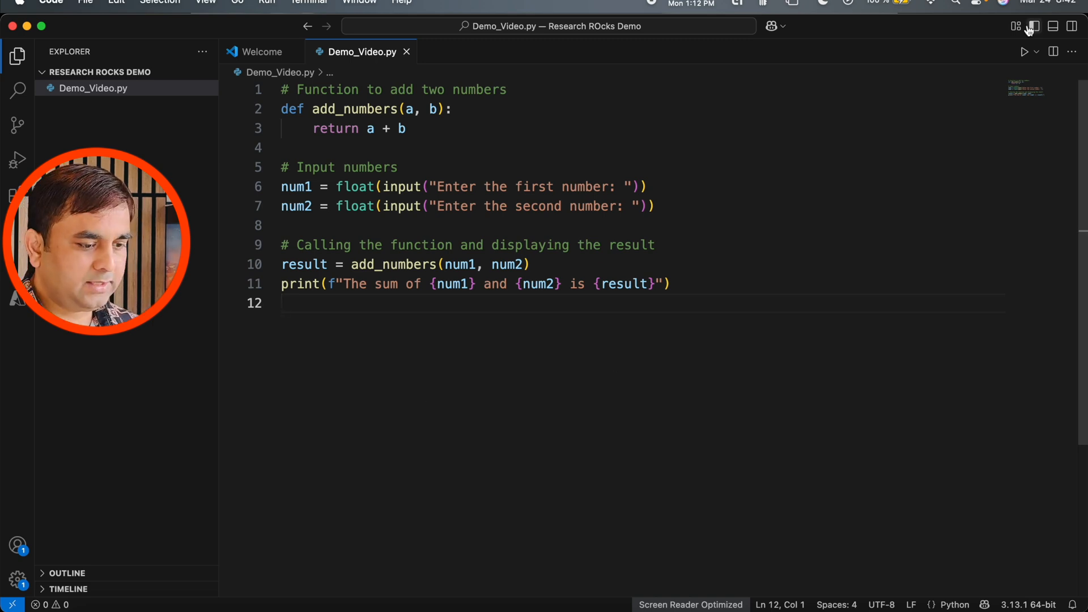
Step: Show the terminal panel below the add_numbers script
left_click(1033, 27)
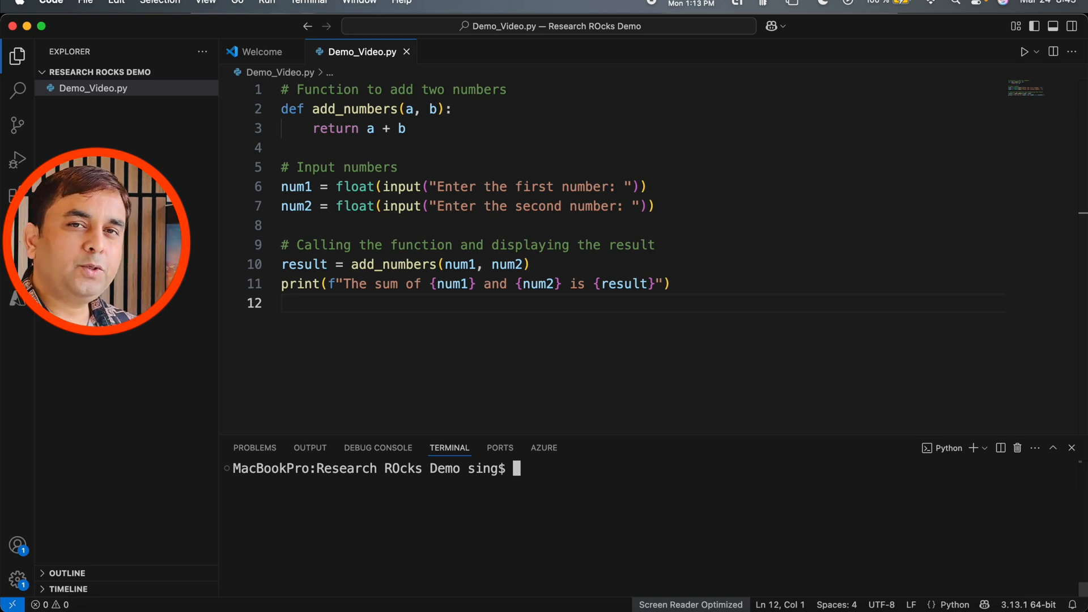
Step: Clear the terminal and run python3 -m venv RR
type("clear")
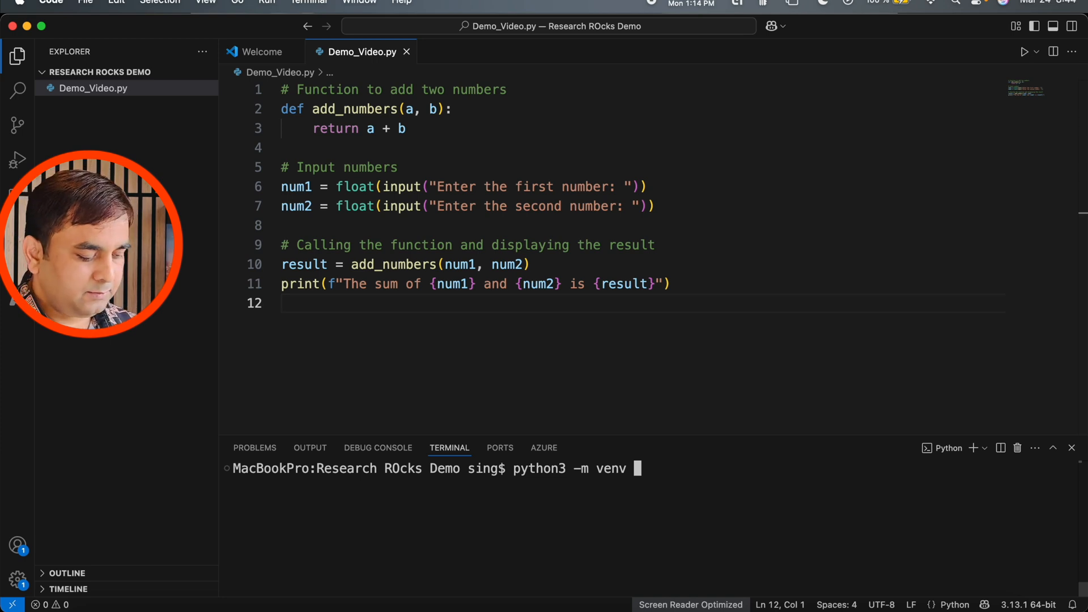
type("RR")
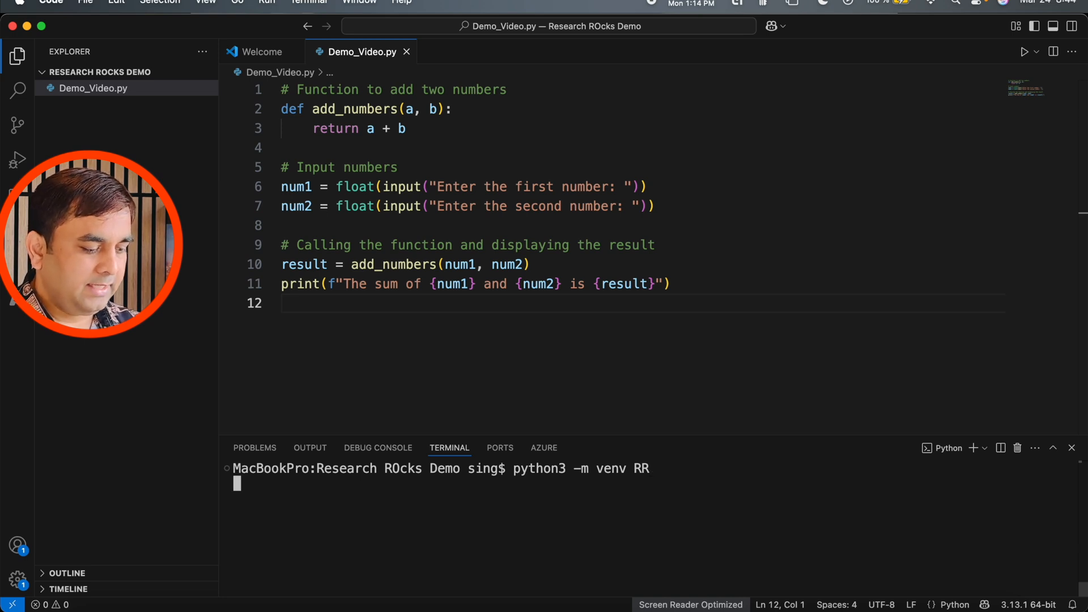
key("Return")
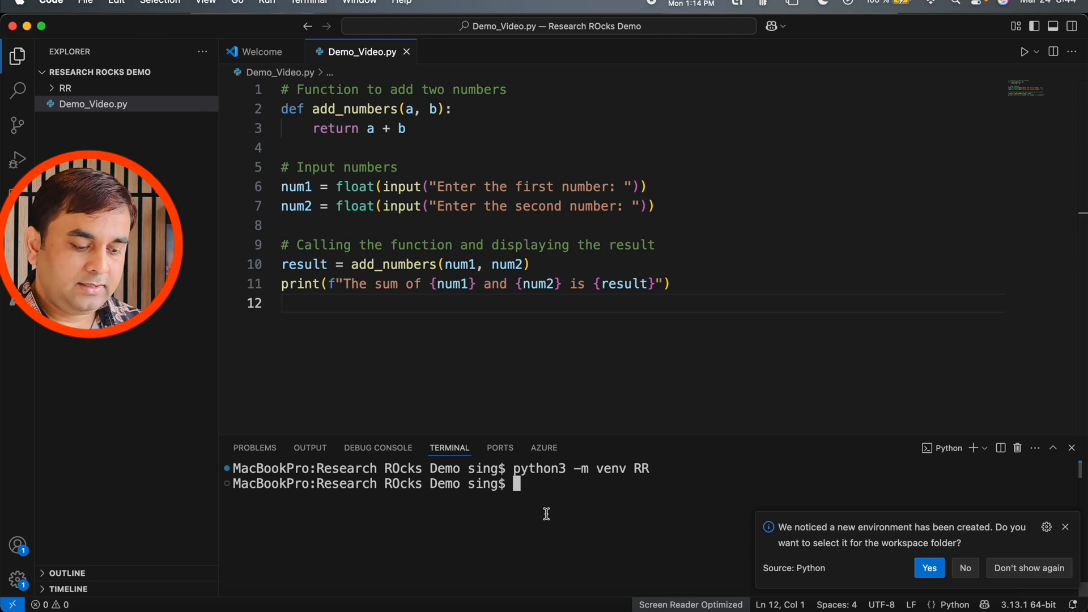
mouse_move(929, 568)
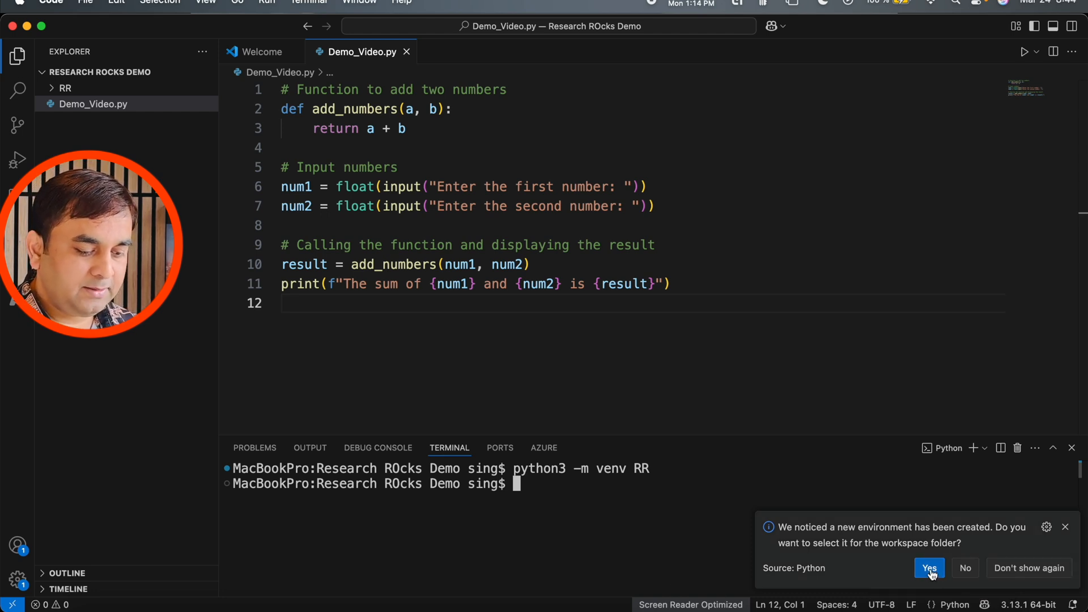
Step: Accept RR as the workspace interpreter, peek inside the RR folder, then switch to Finder
left_click(929, 568)
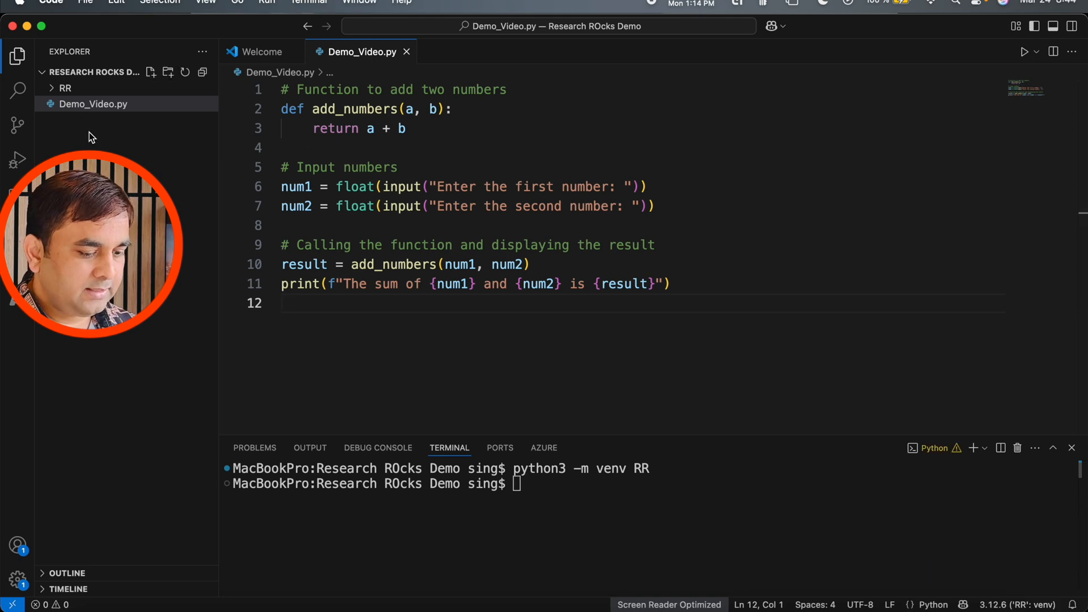
left_click(65, 87)
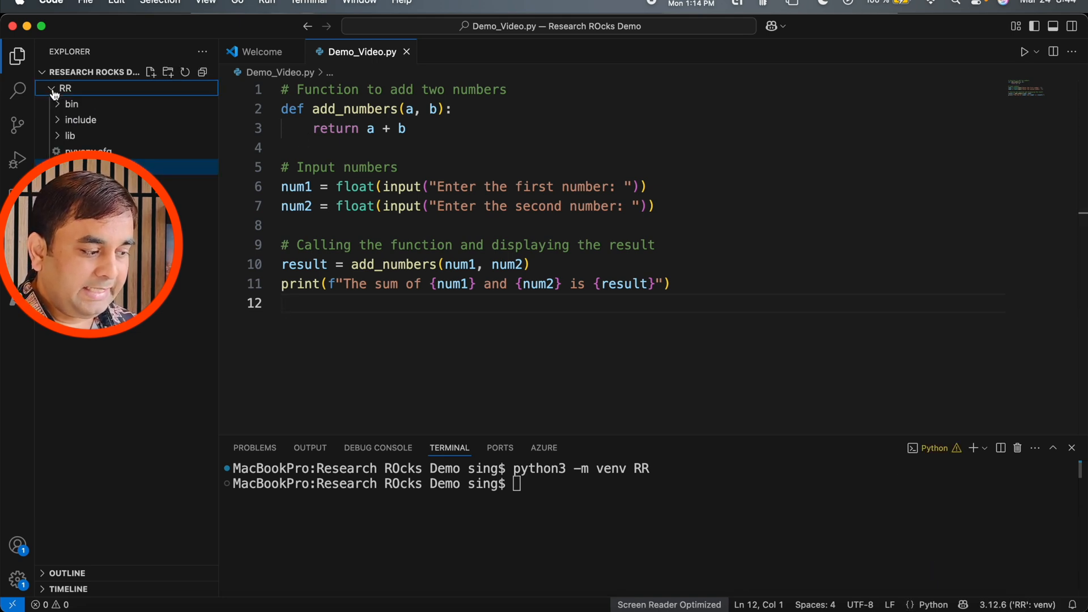
left_click(65, 87)
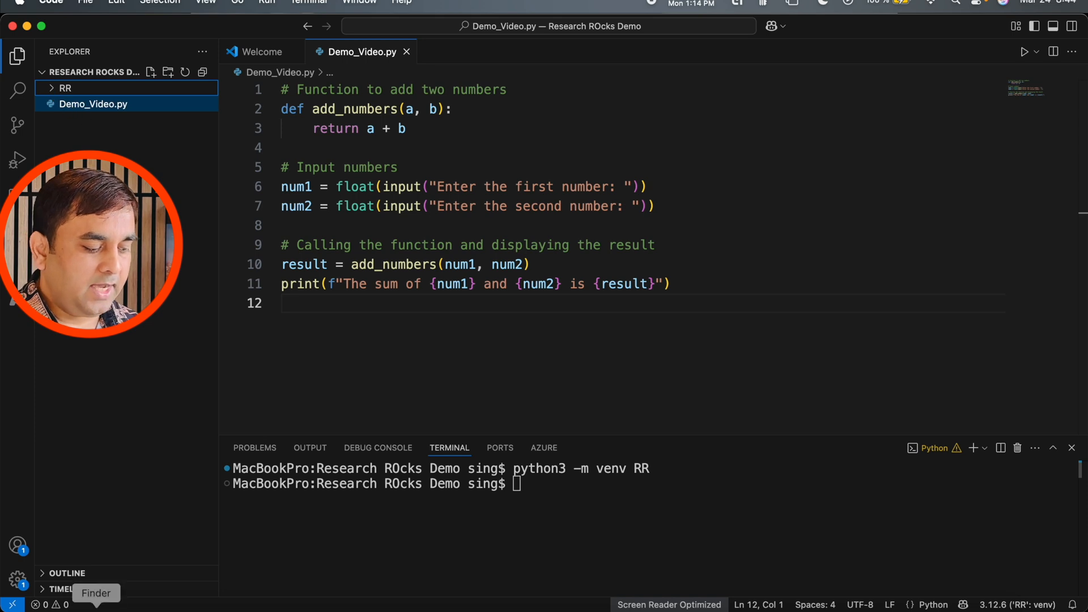
left_click(96, 594)
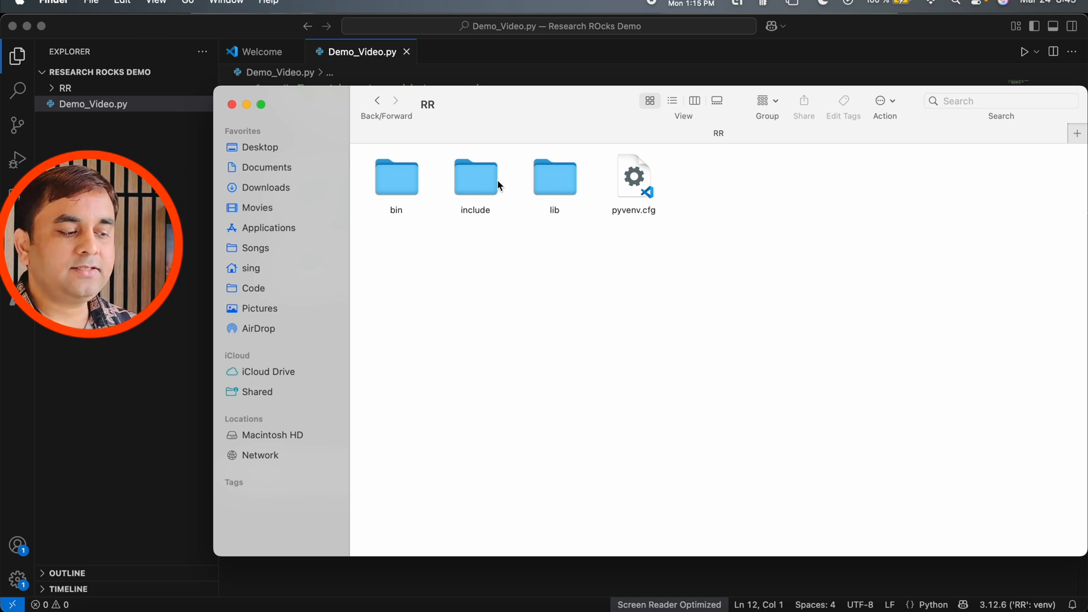
mouse_move(464, 279)
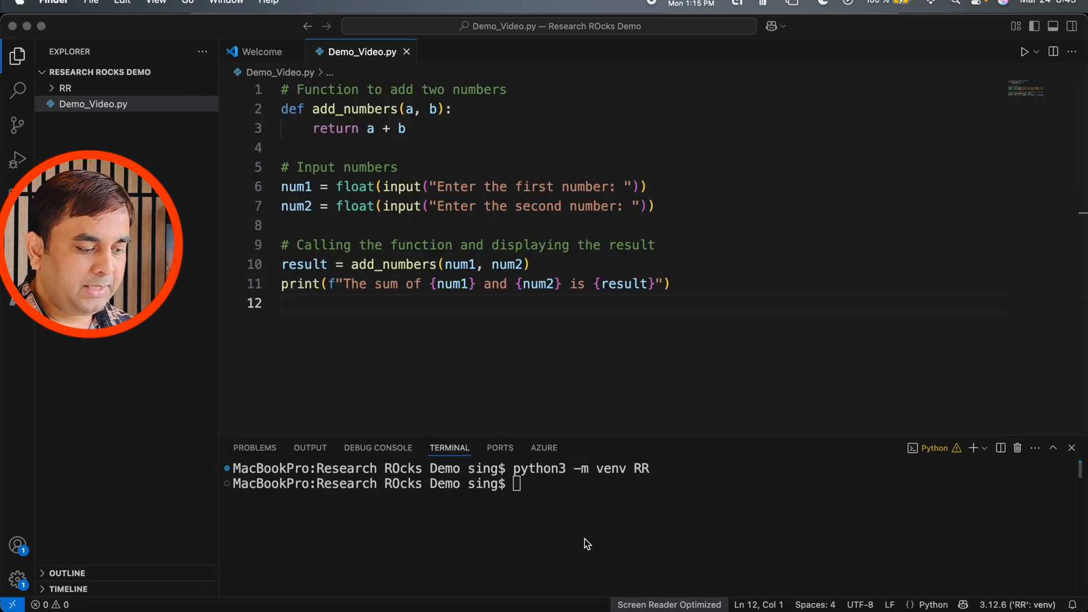
Step: Run source RR/bin/activate so the terminal prompt shows (RR)
type("source RR/bin/activate")
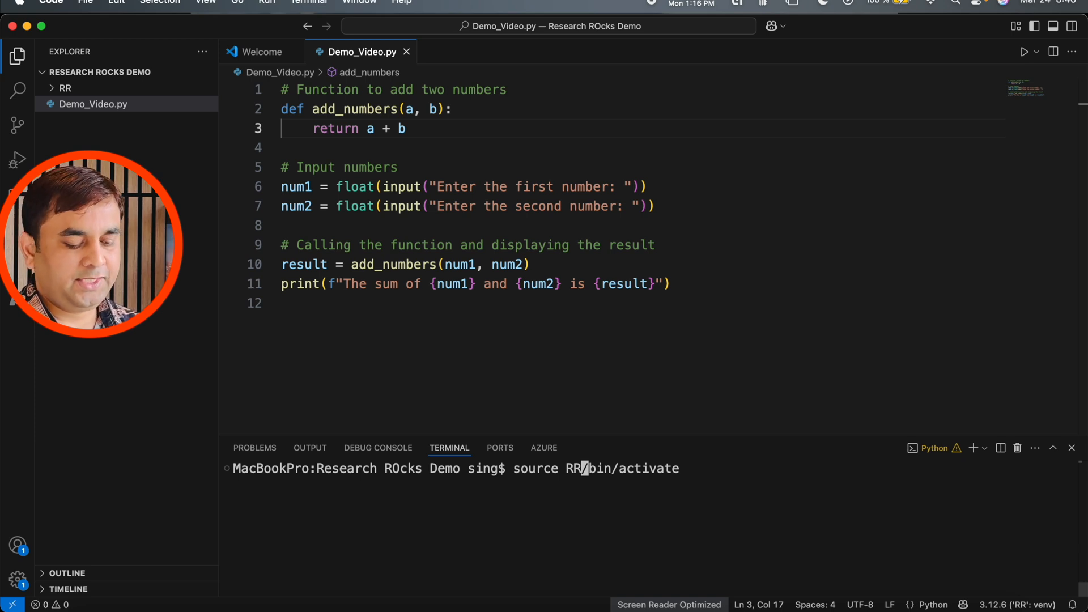
key("Return")
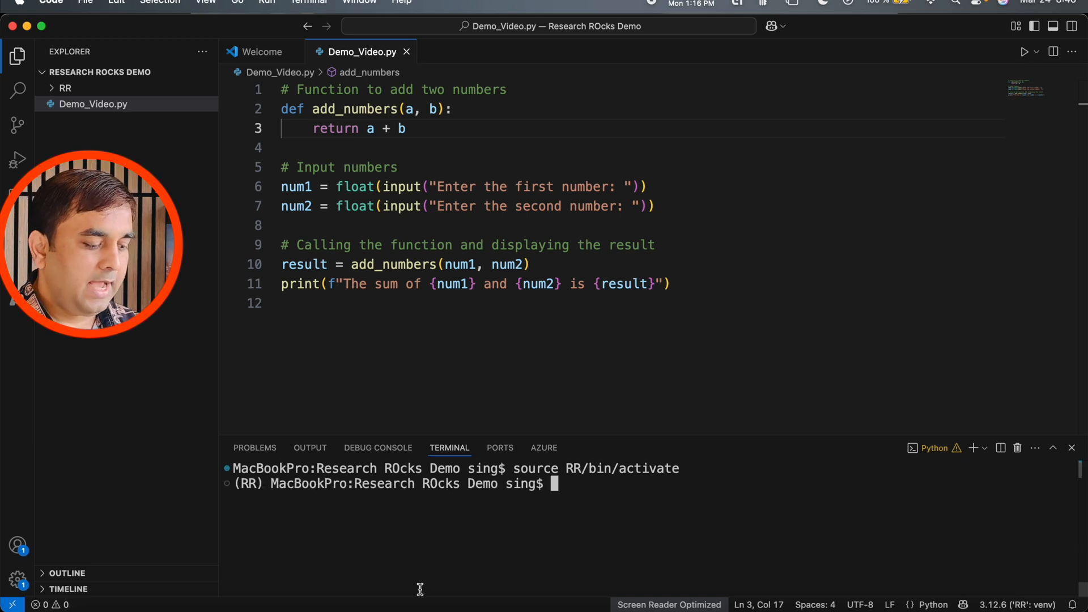